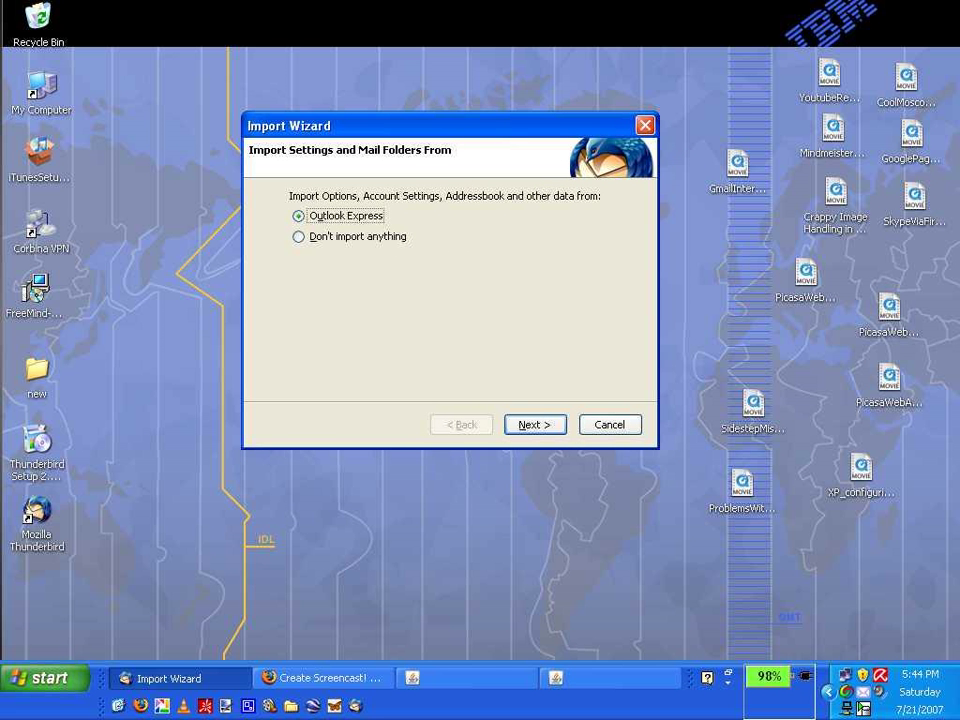
- Choose 'Don't import anything' and continue to the Account Wizard
{"action": "left_click", "coordinate": [298, 236]}
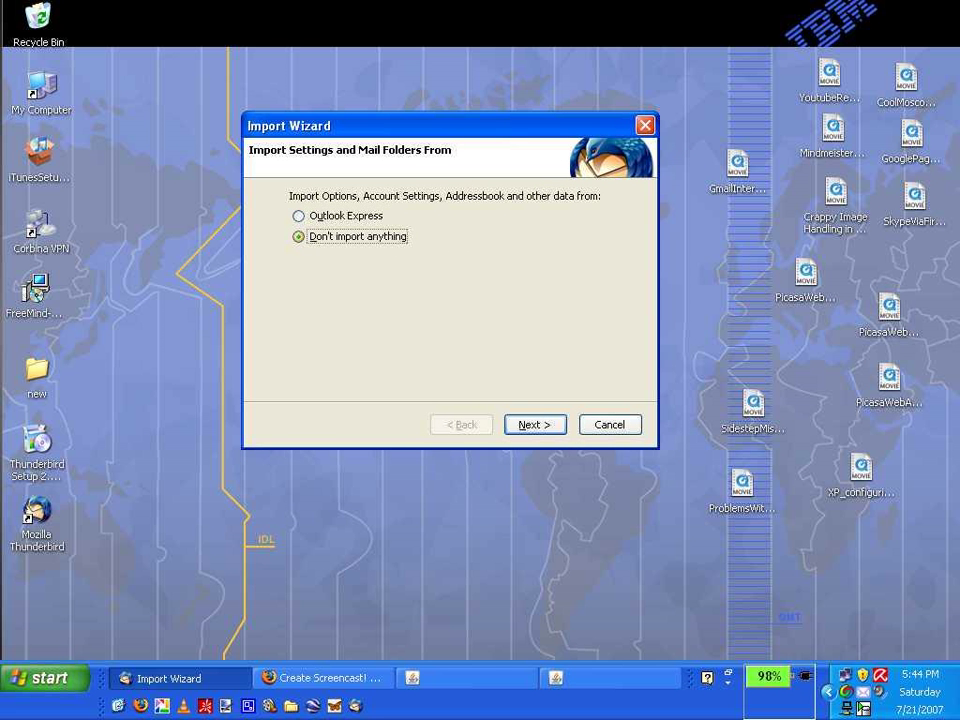
{"action": "left_click", "coordinate": [608, 424]}
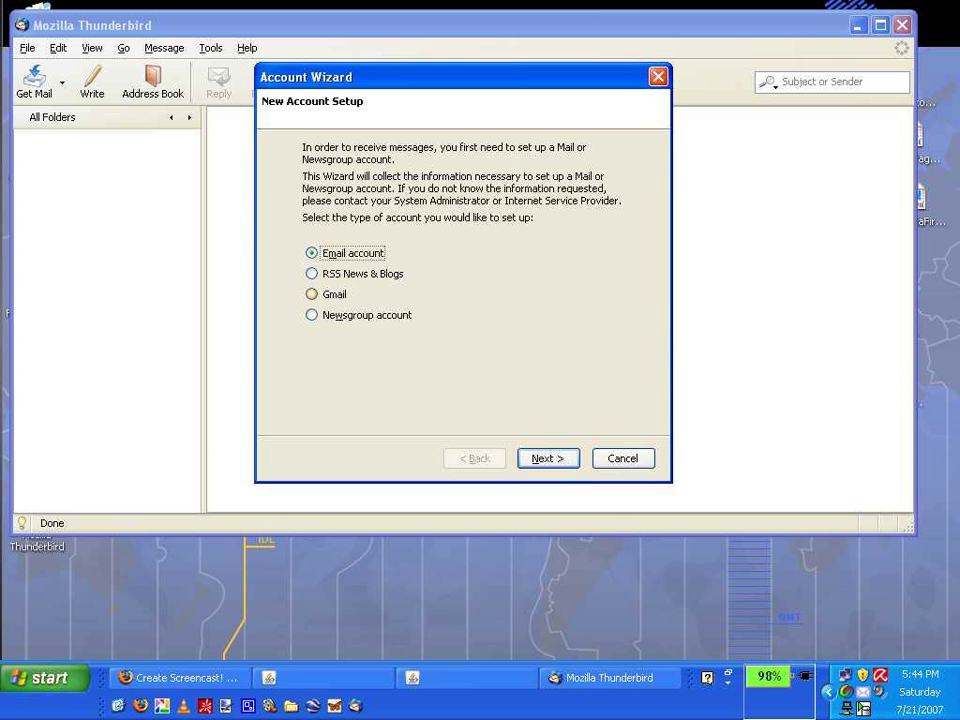
- Choose the Gmail account type and continue to the identity details
{"action": "left_click", "coordinate": [312, 294]}
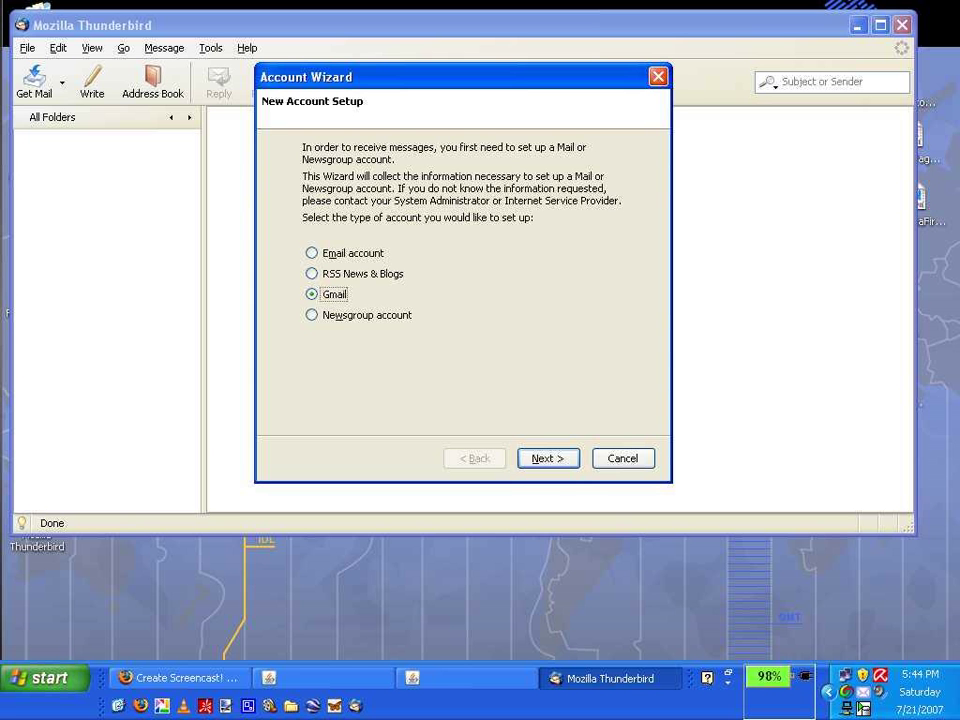
{"action": "left_click", "coordinate": [548, 458]}
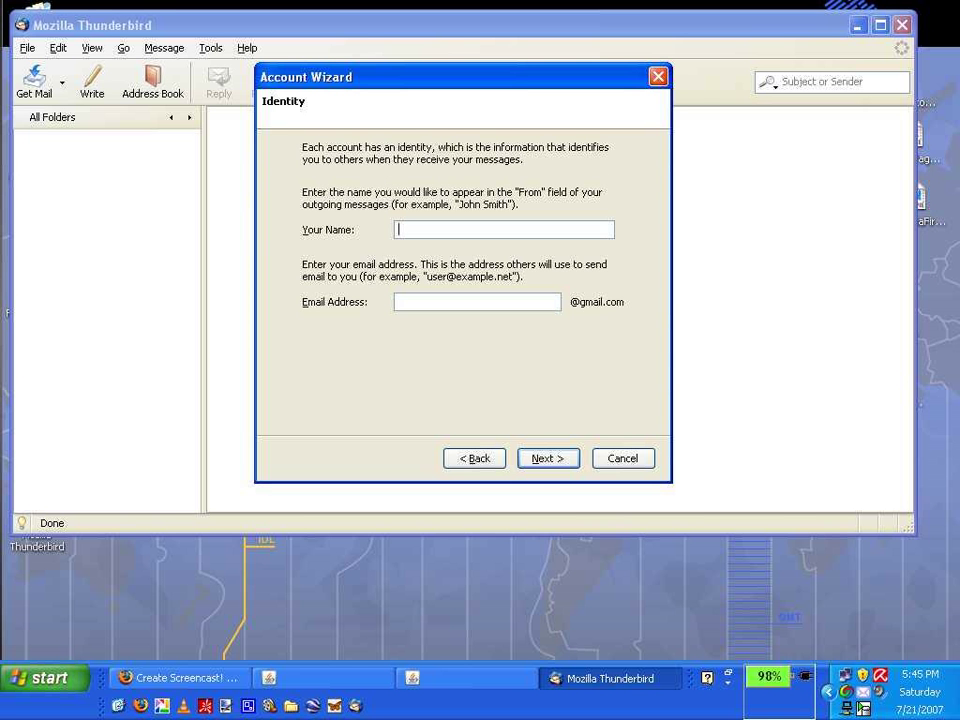
- Enter the name 'Dennis D' and the Gmail address 'denianiels', then continue to the summary
{"action": "type", "text": "Dennis D"}
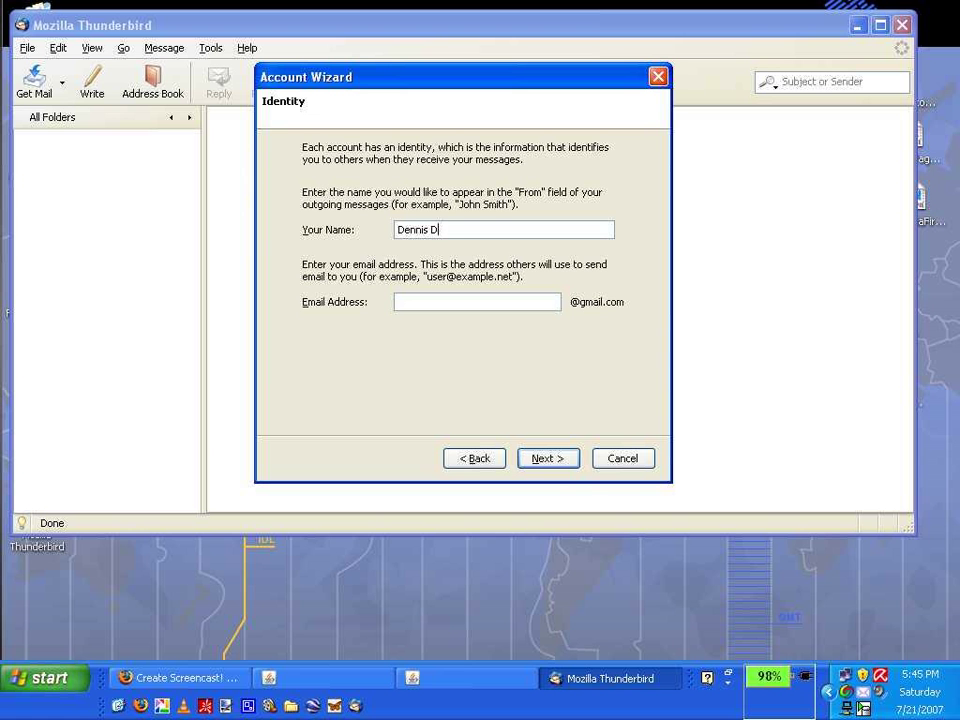
{"action": "type", "text": "de"}
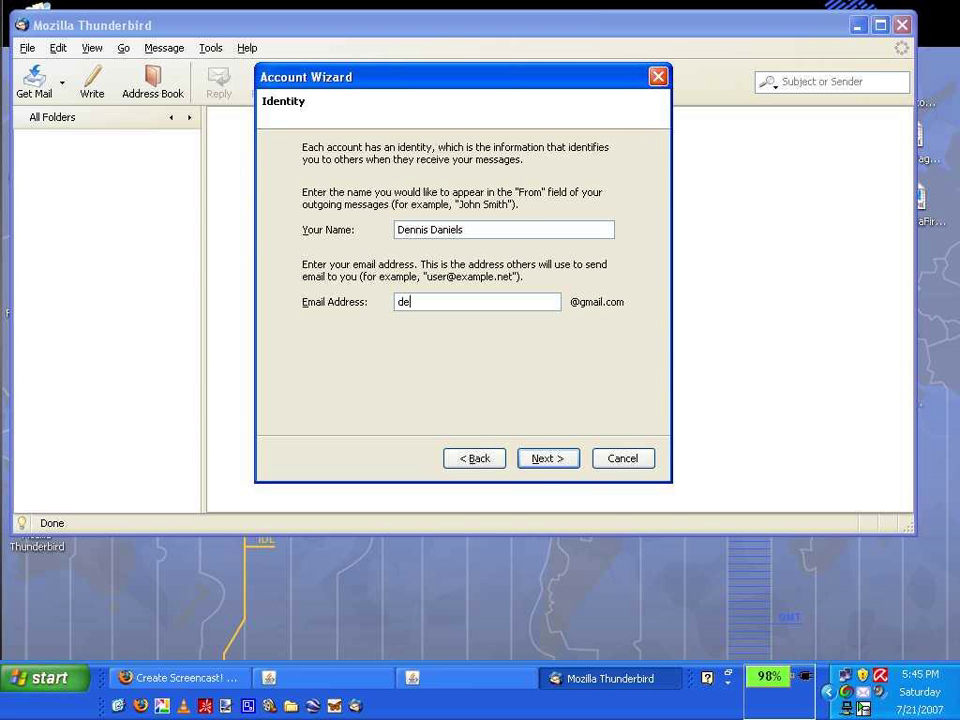
{"action": "type", "text": "nisgd"}
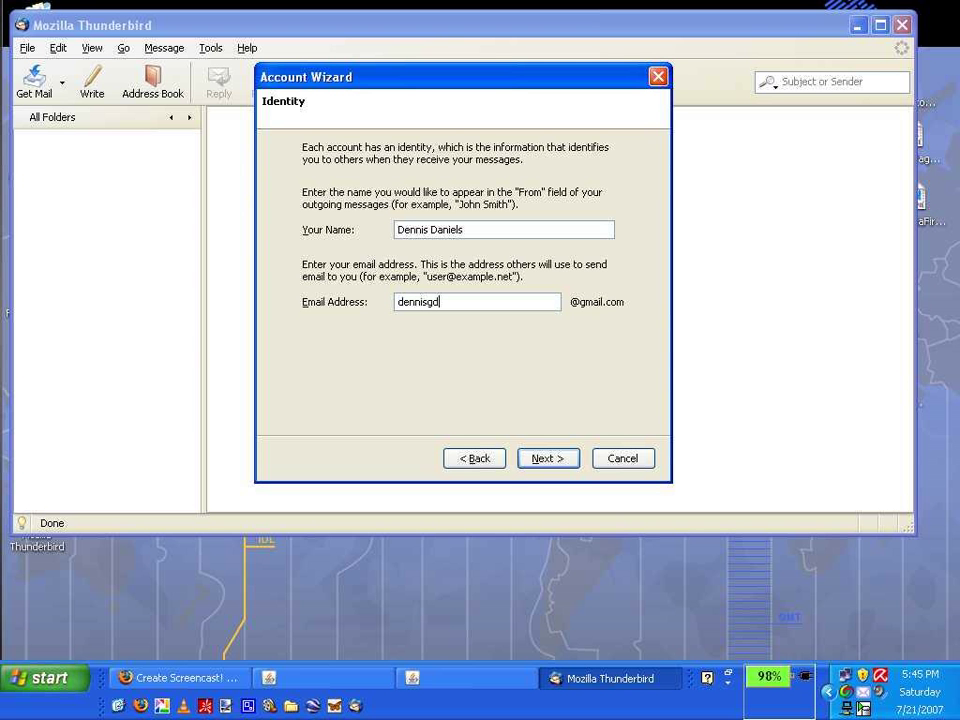
{"action": "type", "text": "aniels"}
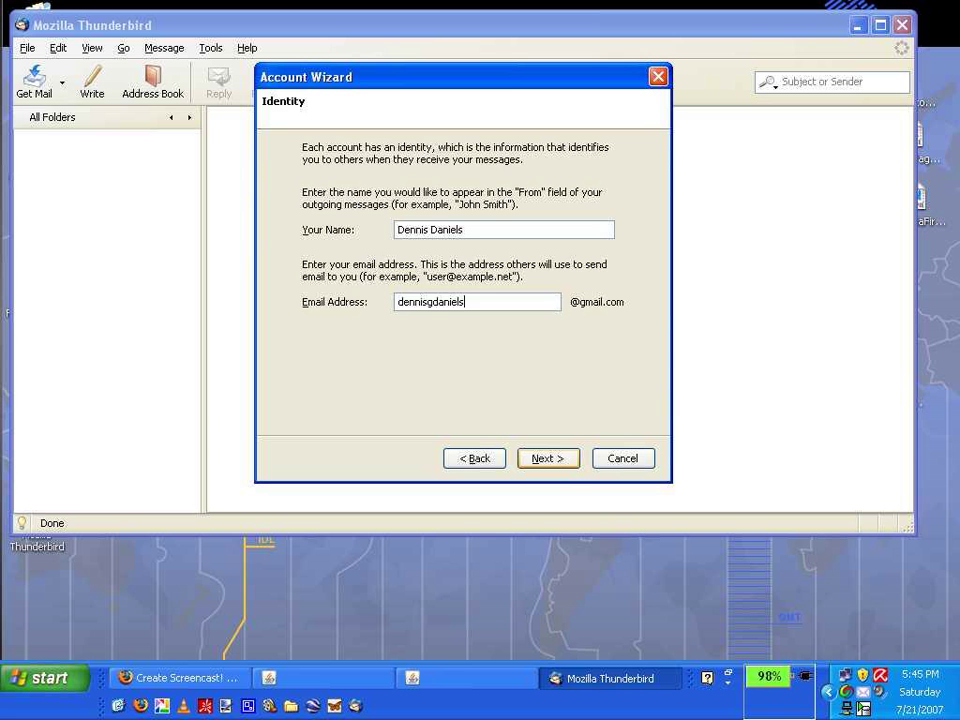
{"action": "left_click", "coordinate": [548, 458]}
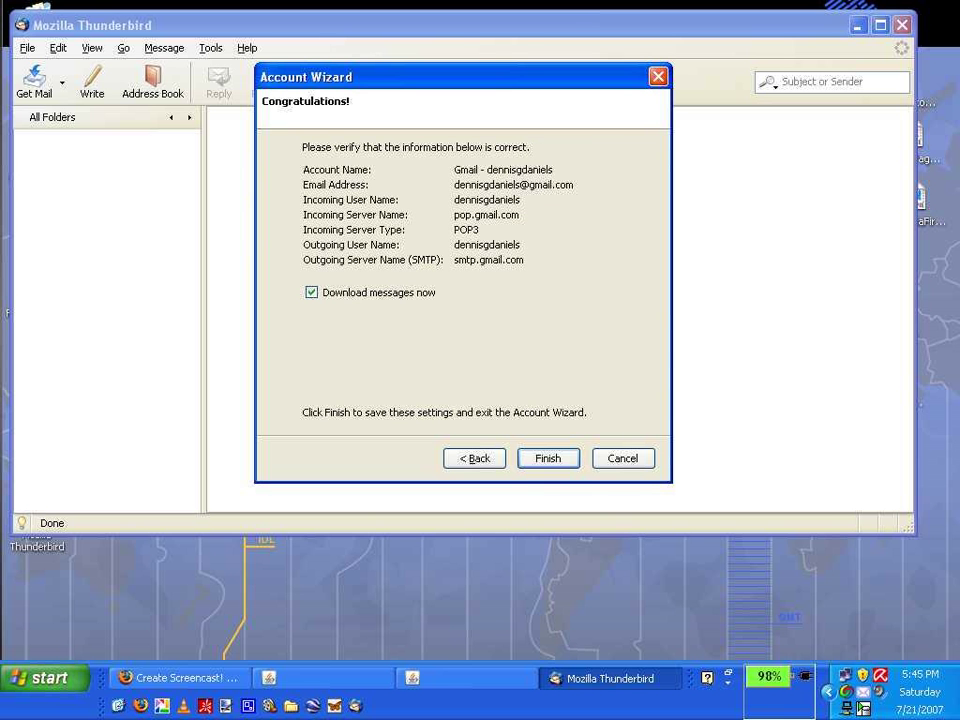
- Finish creating the Gmail account and enter its password when prompted
{"action": "left_click", "coordinate": [548, 458]}
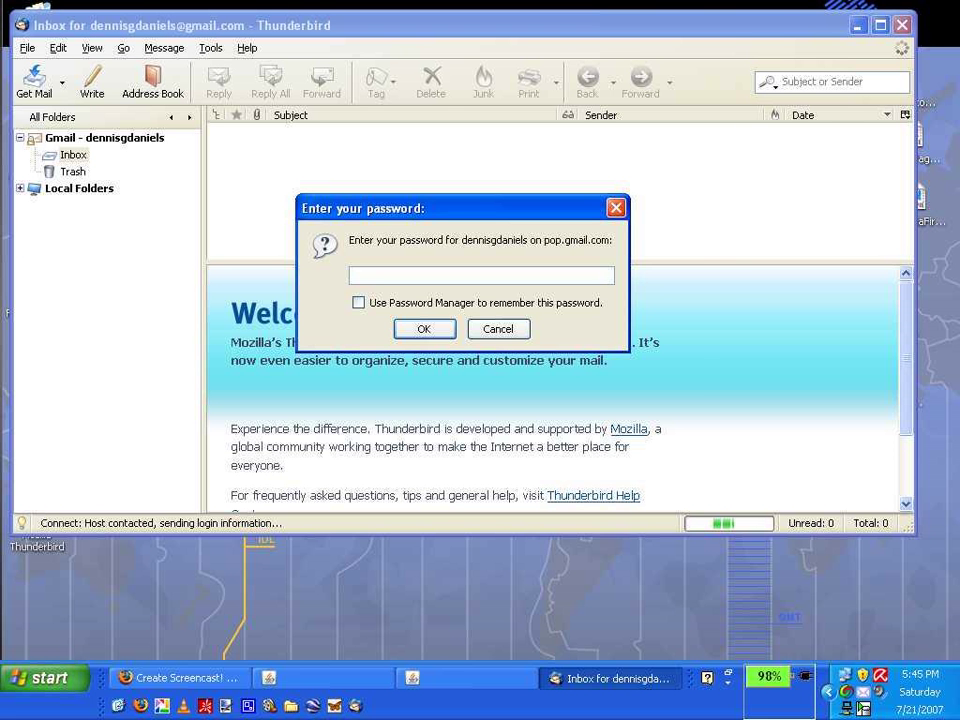
{"action": "type", "text": "***"}
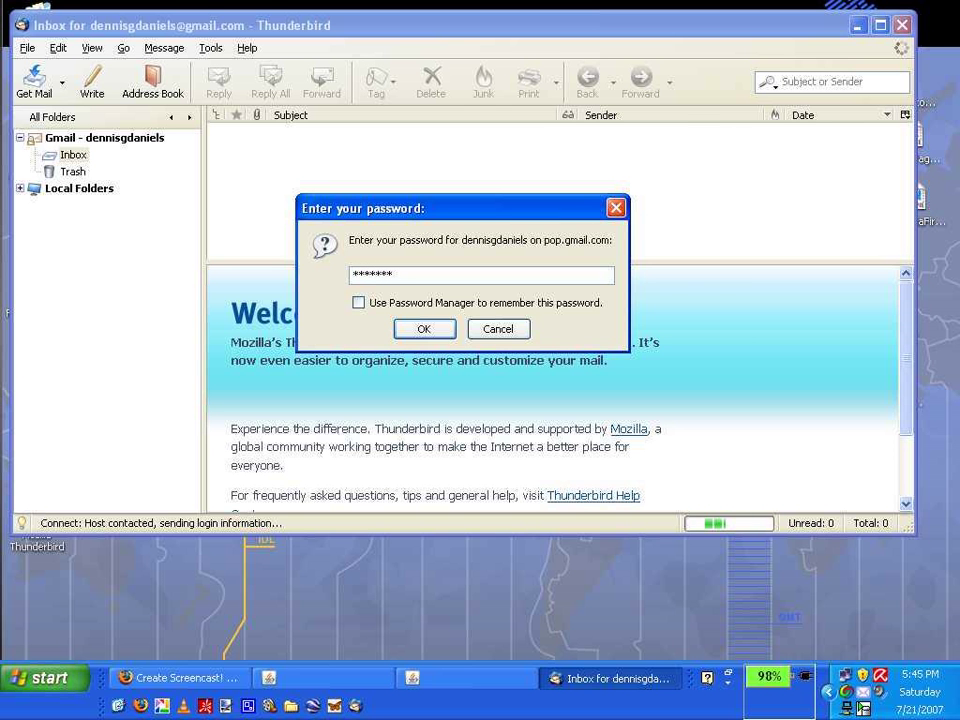
{"action": "type", "text": "**"}
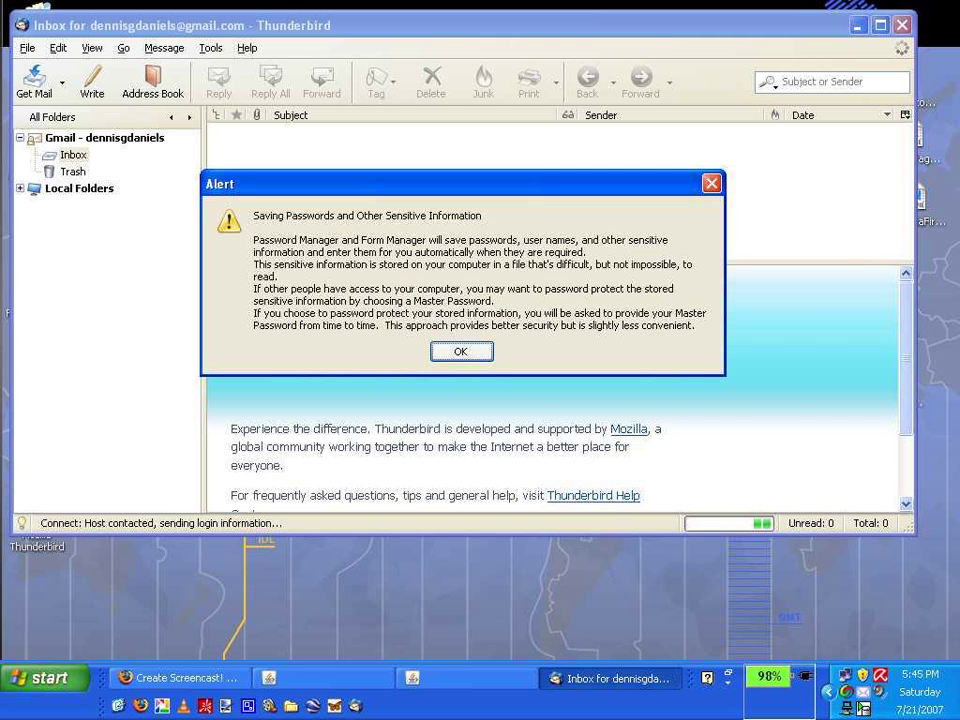
- Acknowledge the saved-password warning so the inbox starts downloading
{"action": "left_click", "coordinate": [460, 352]}
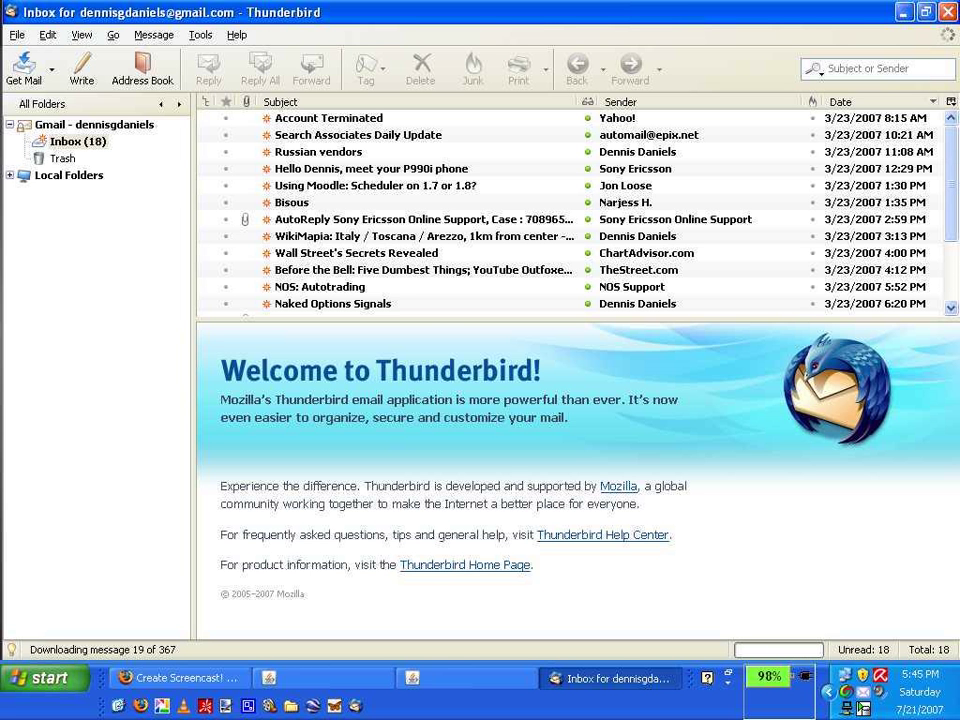
{"action": "mouse_move", "coordinate": [410, 268]}
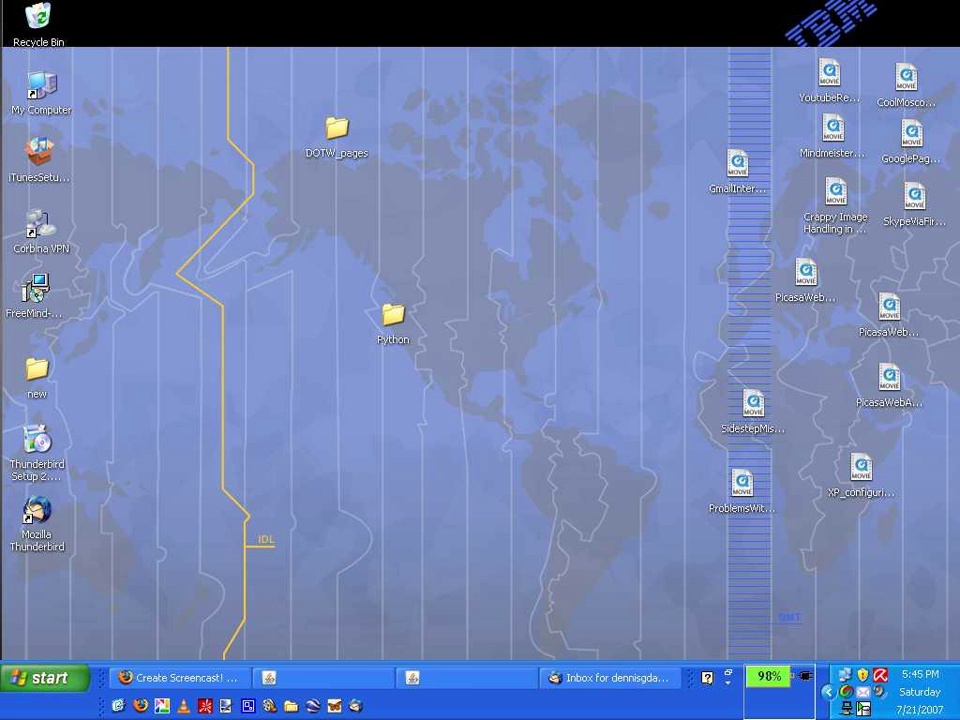
- Reach Internet Options from the Start menu's Control Panel
{"action": "left_click", "coordinate": [44, 678]}
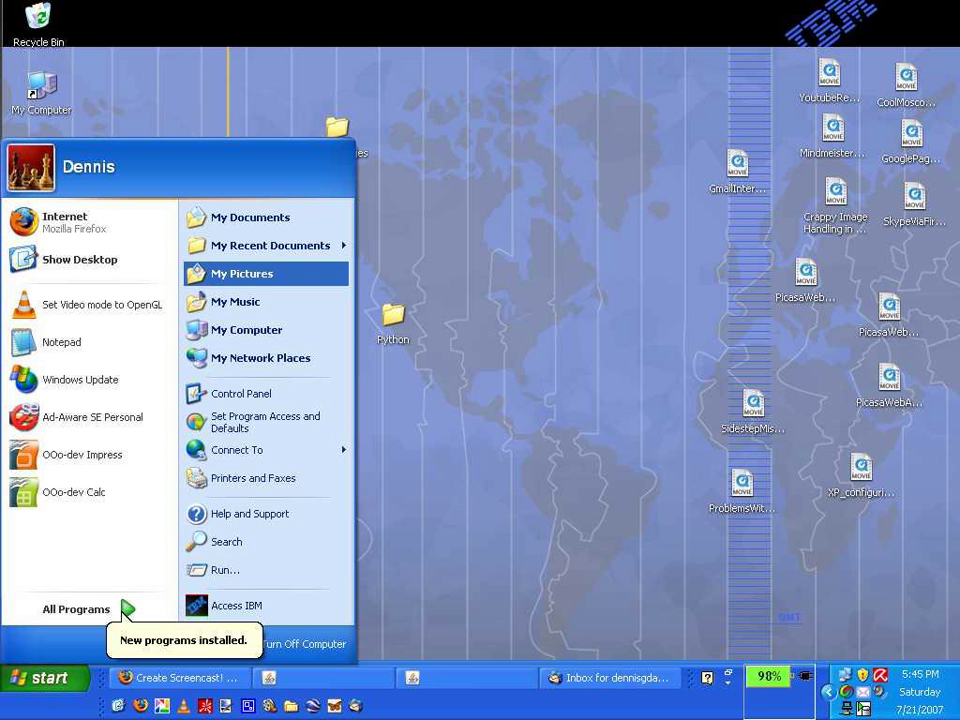
{"action": "left_click", "coordinate": [240, 392]}
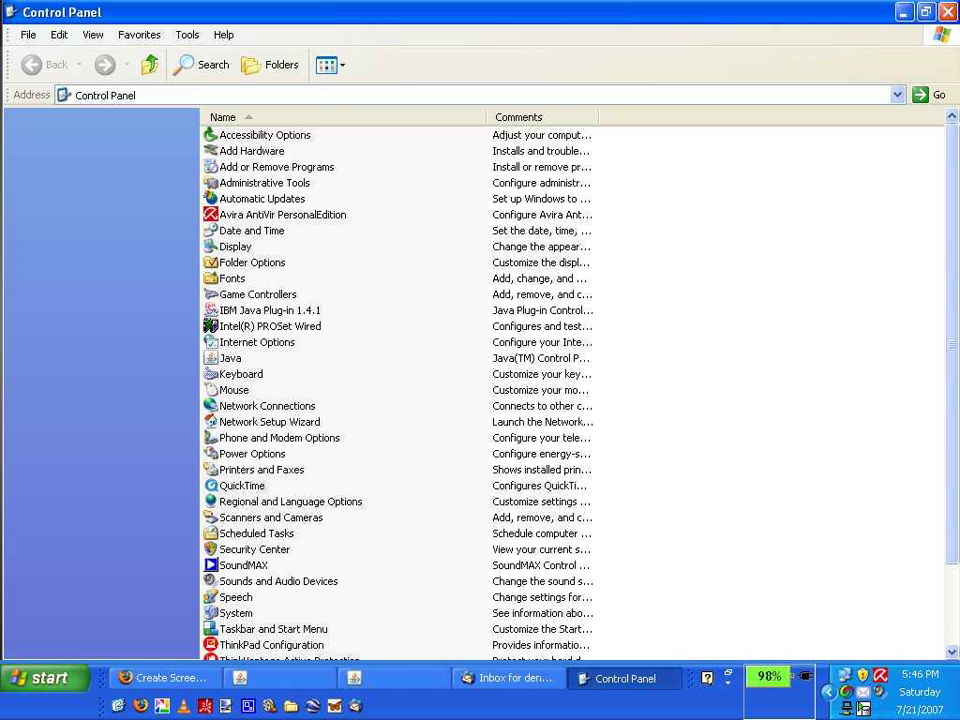
{"action": "left_click", "coordinate": [256, 342]}
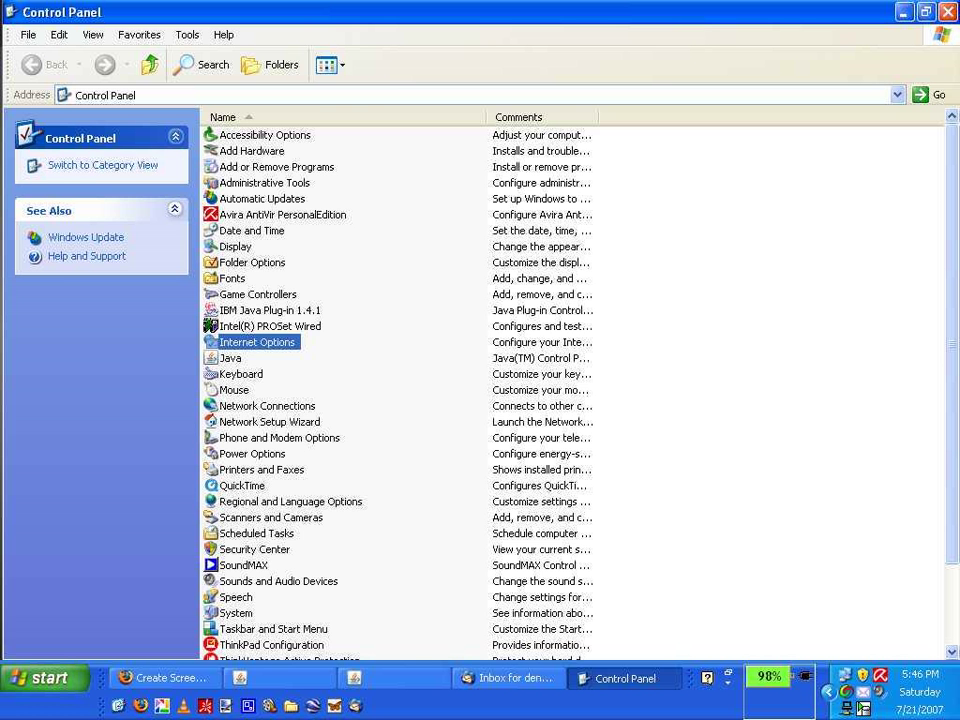
{"action": "double_click", "coordinate": [256, 340]}
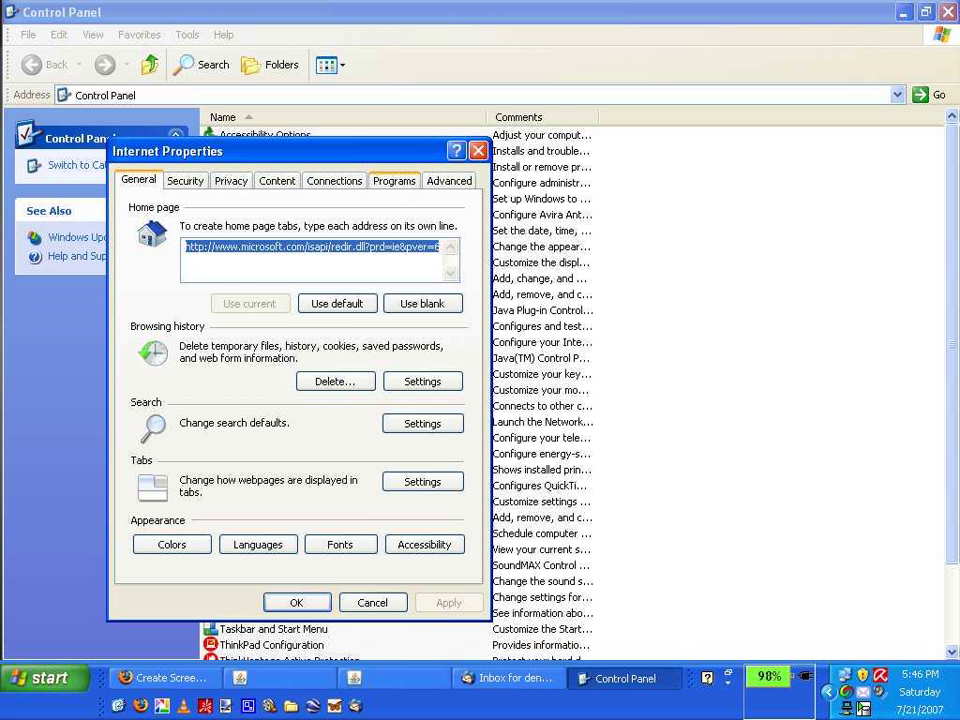
- Set Mozilla Thunderbird as the default e-mail and newsgroups program
{"action": "left_click", "coordinate": [394, 180]}
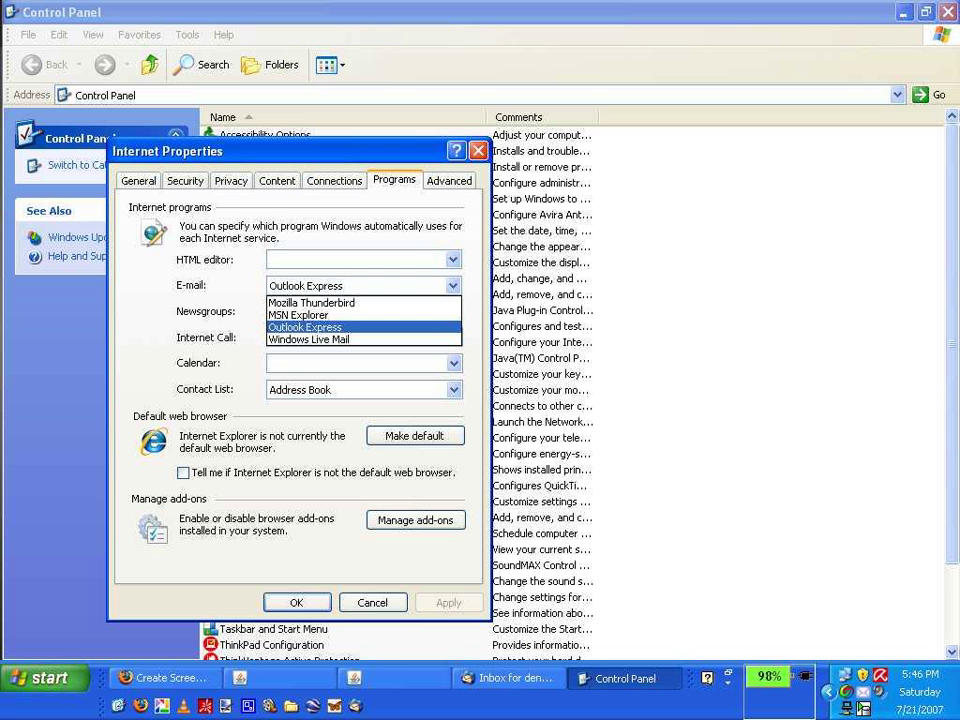
{"action": "left_click", "coordinate": [312, 302]}
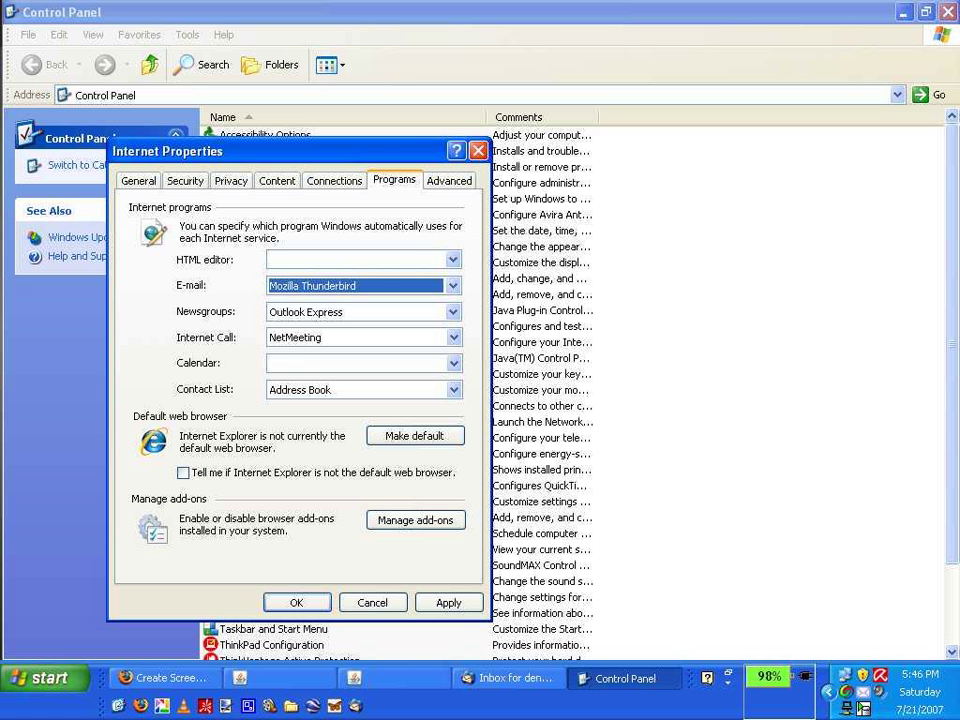
{"action": "left_click", "coordinate": [452, 312]}
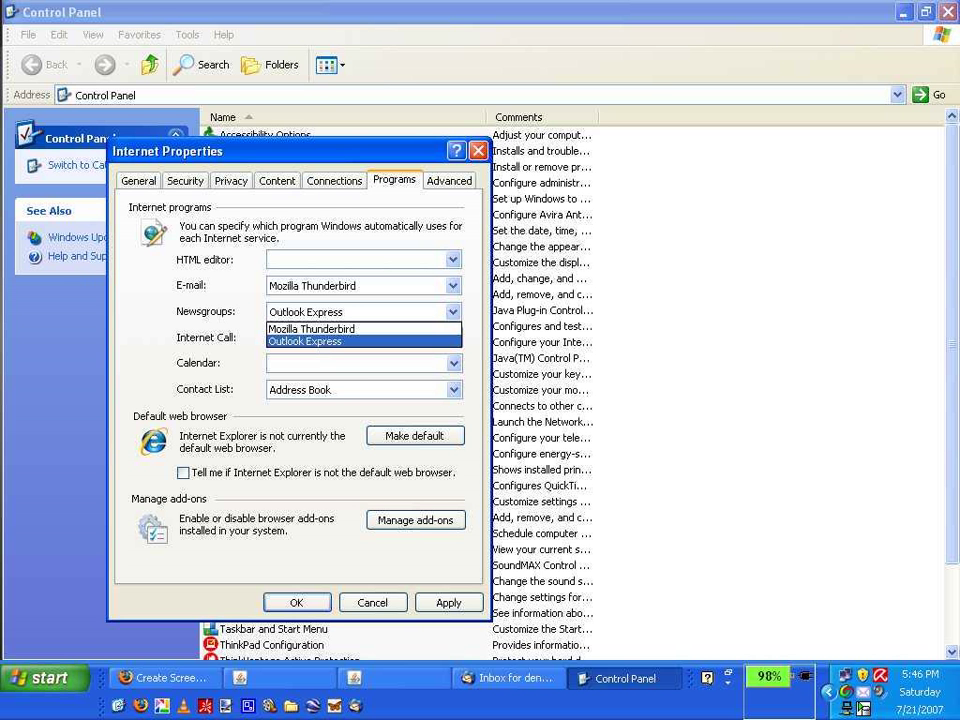
{"action": "left_click", "coordinate": [312, 328]}
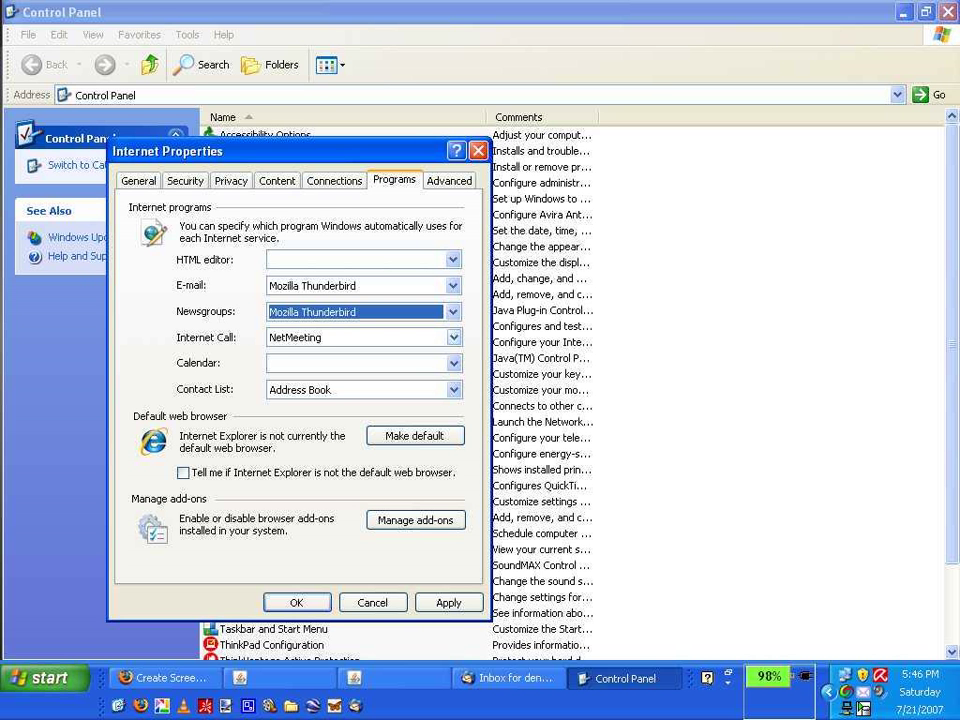